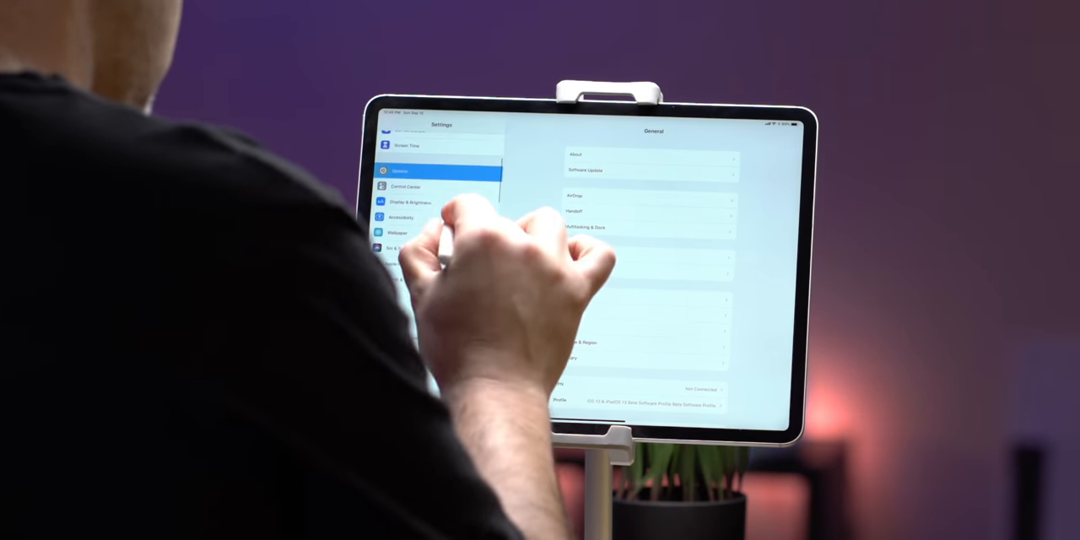
- Switch AssistiveTouch on and open its Bluetooth pointer devices list
left_click(403, 217)
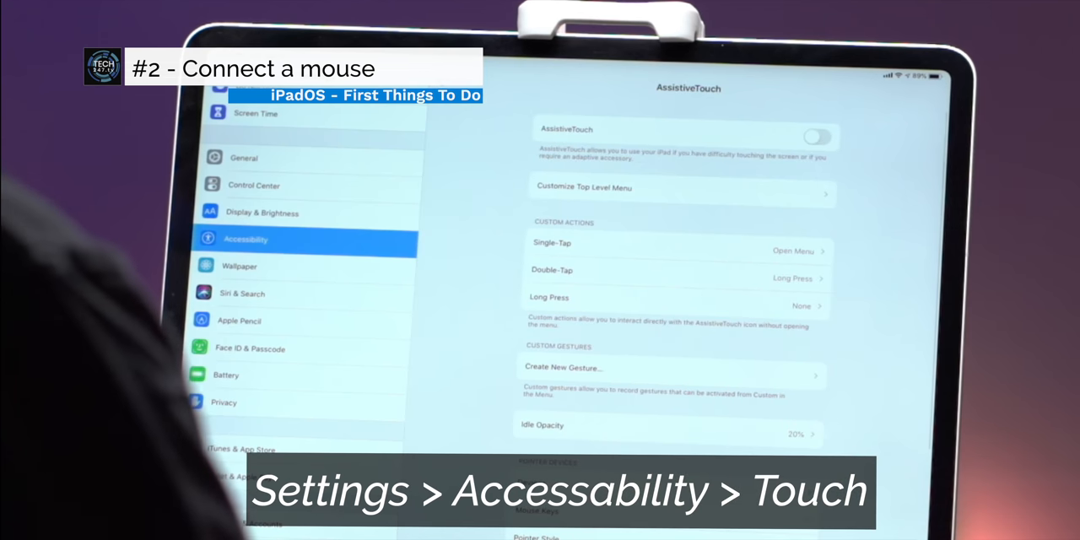
left_click(816, 137)
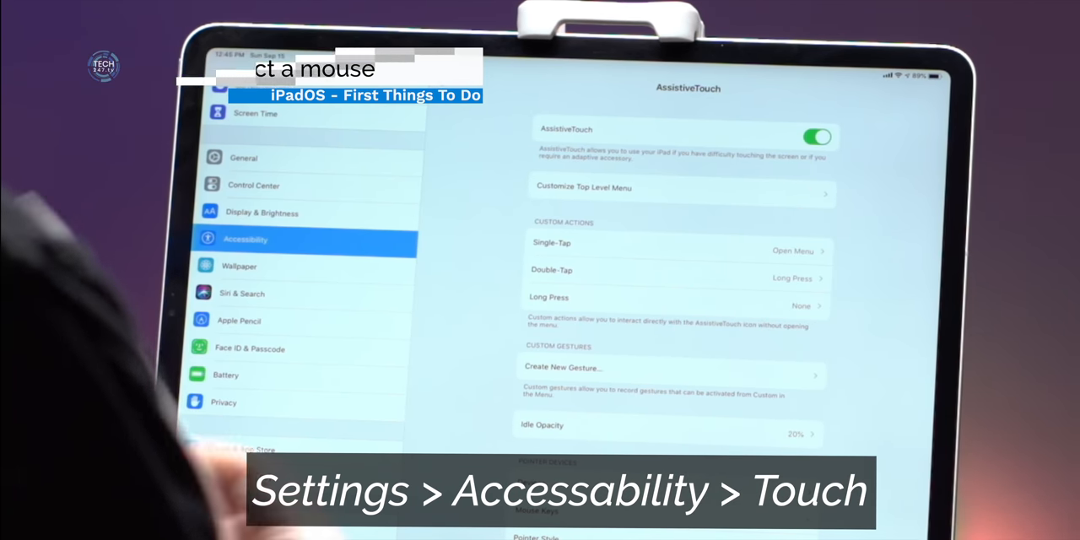
scroll("down", 3)
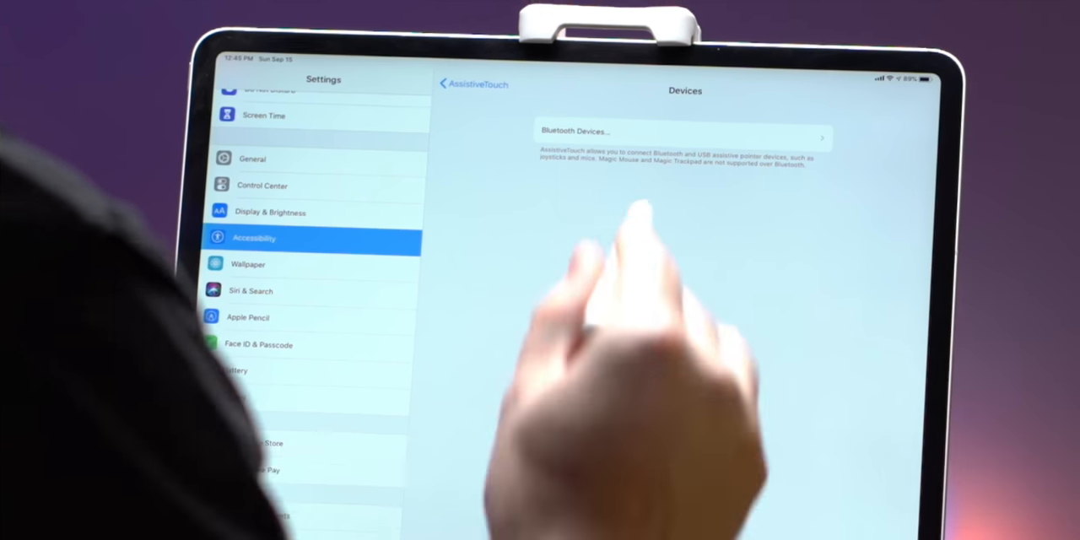
left_click(680, 136)
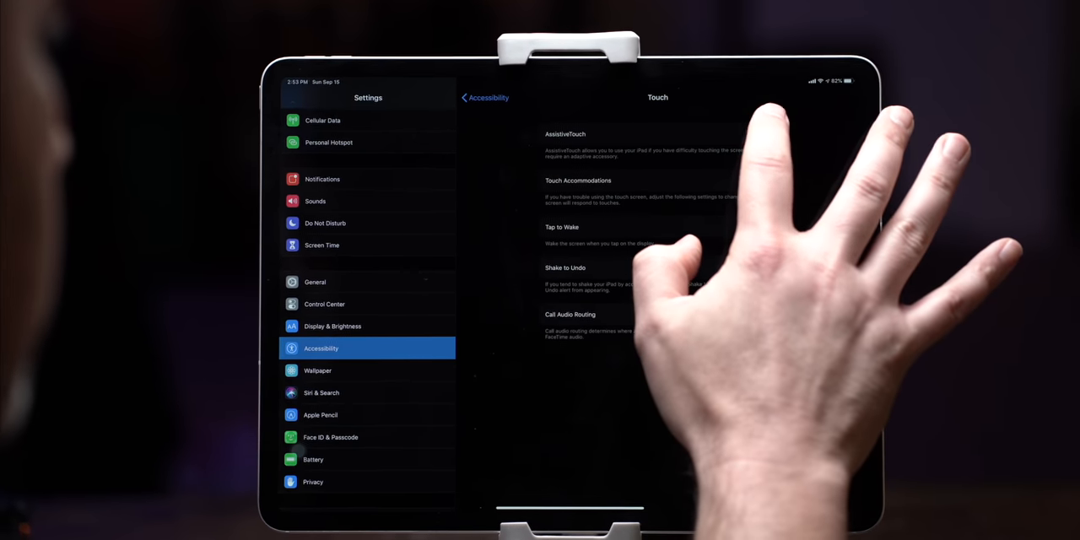
- Open AssistiveTouch settings to reach the Pointer Style page
left_click(566, 134)
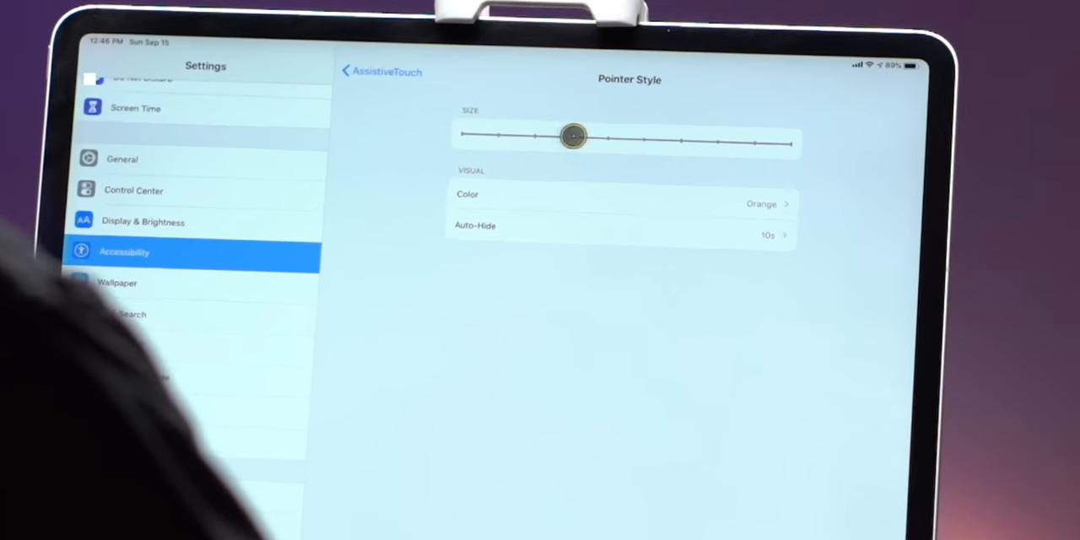
- Shrink the pointer with the Size slider and set its colour to Gray
left_click_drag(574, 135, 794, 144)
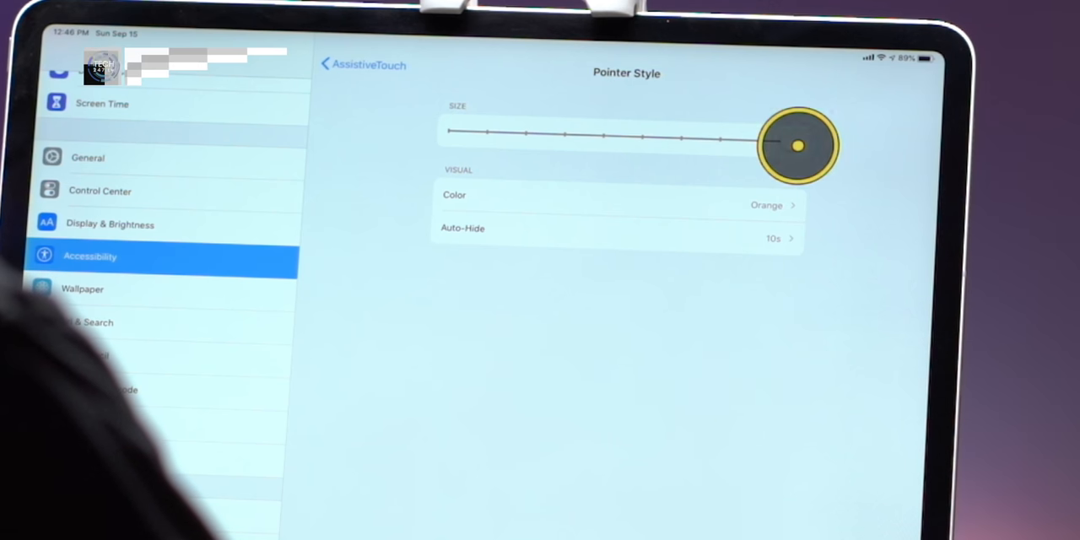
left_click_drag(798, 143, 527, 127)
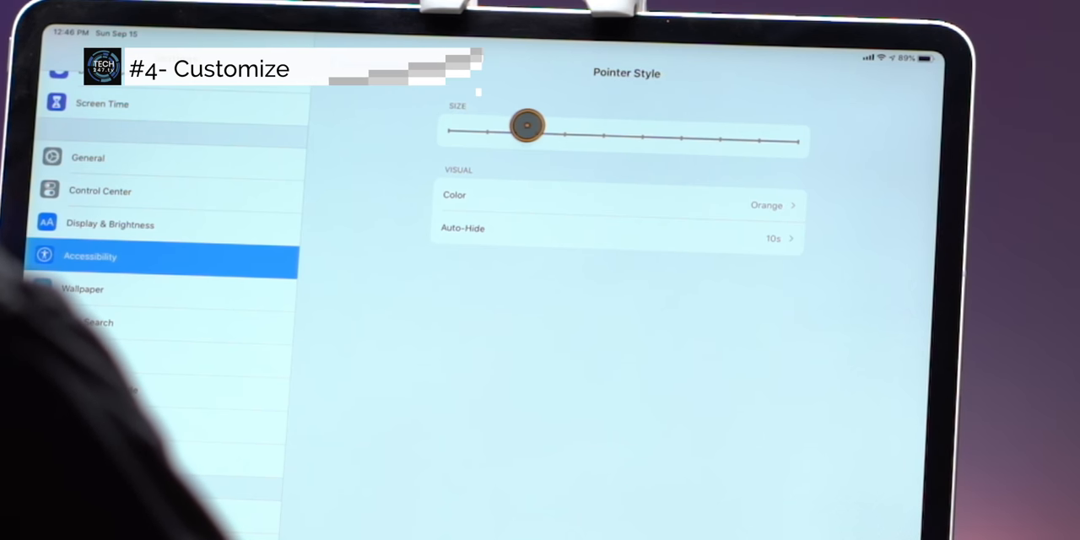
left_click(616, 205)
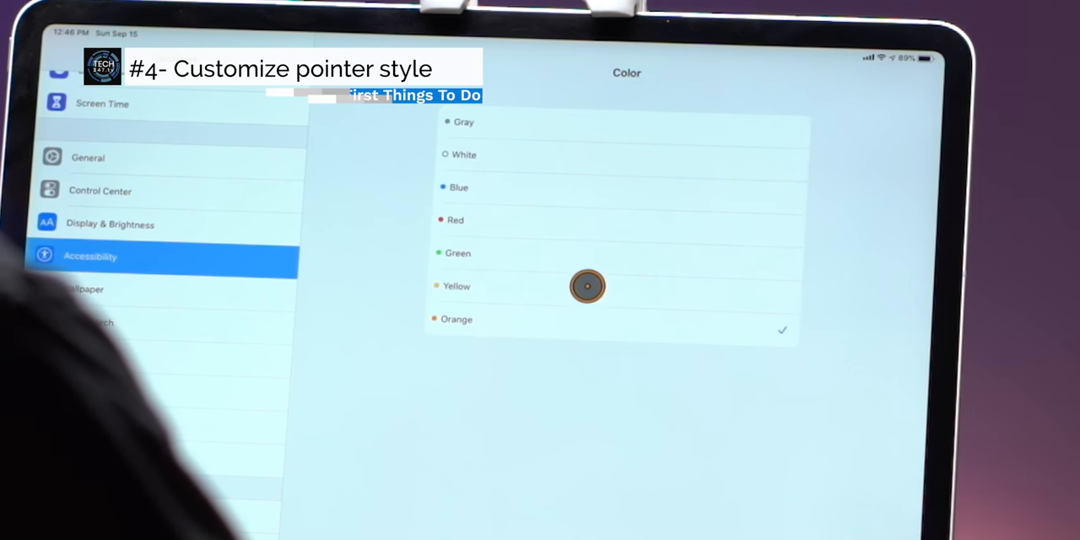
left_click(457, 286)
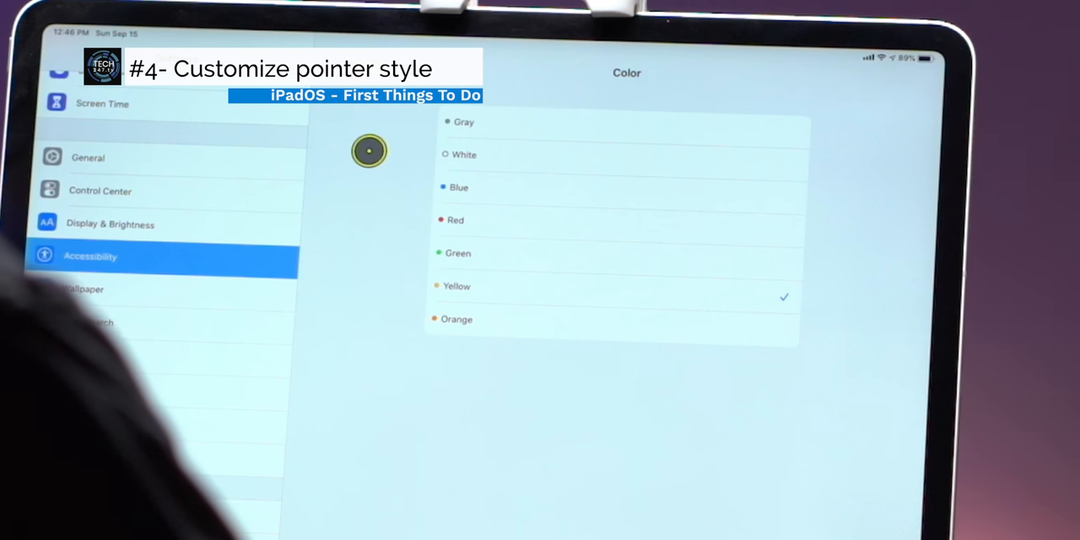
left_click(457, 319)
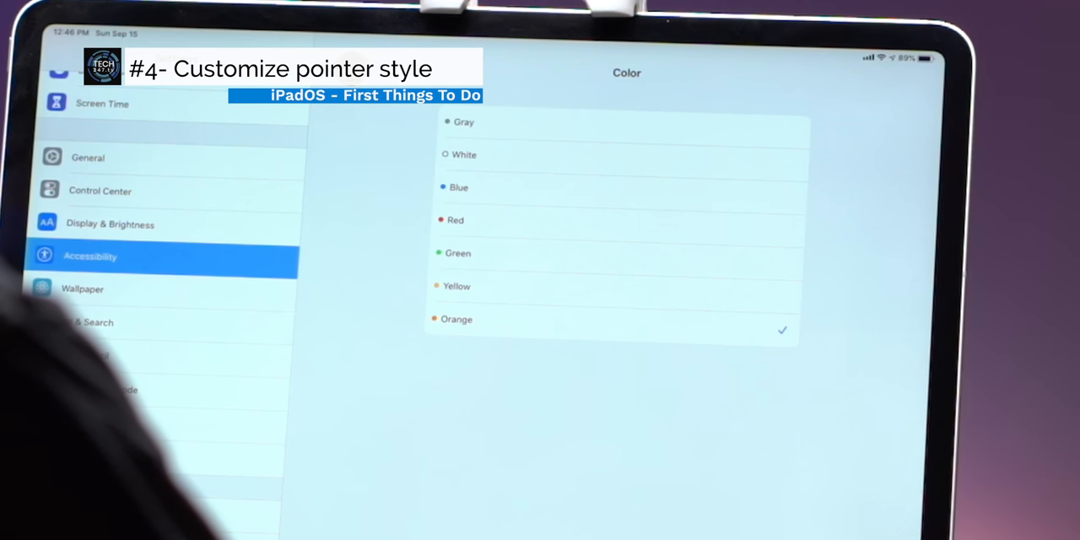
left_click(463, 121)
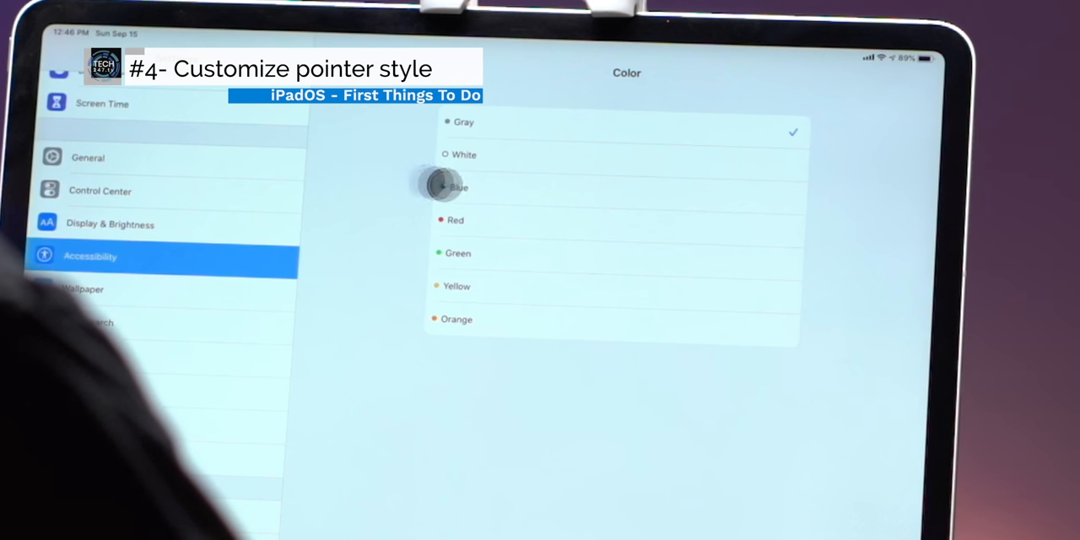
left_click(464, 154)
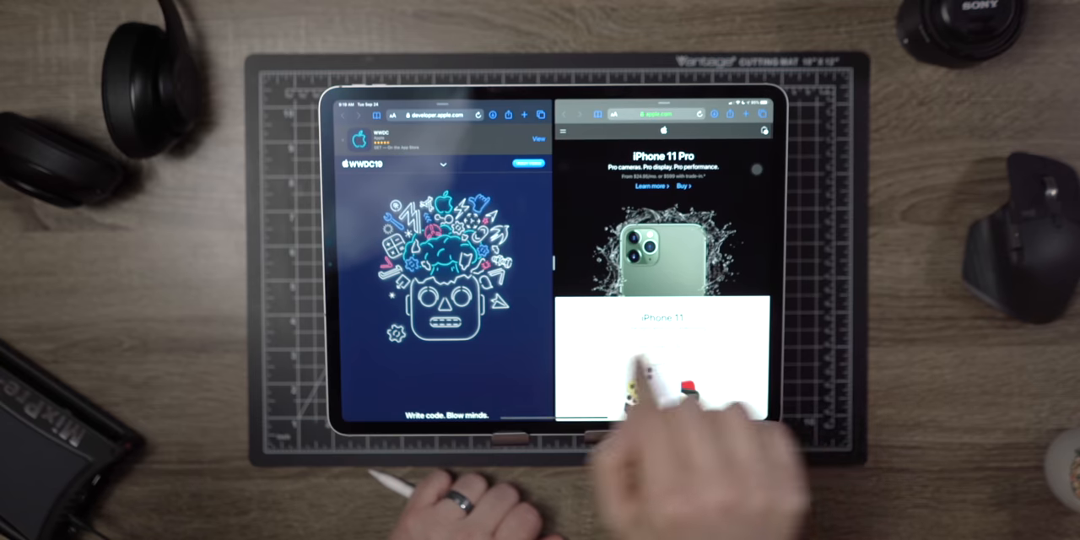
- Drag Messages from the Dock into the right-hand half beside the WWDC19 page
scroll("down", 3)
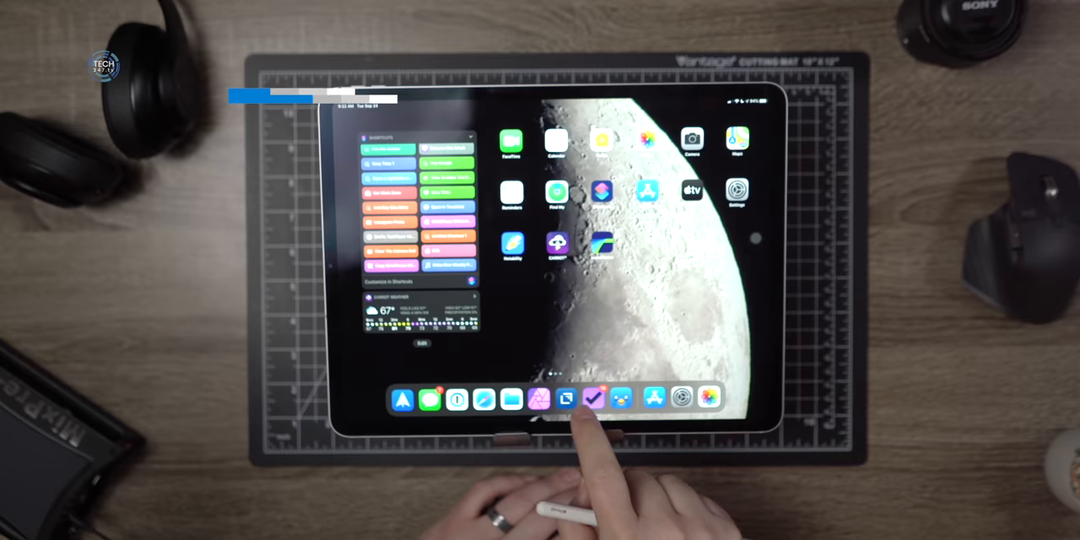
left_click(593, 398)
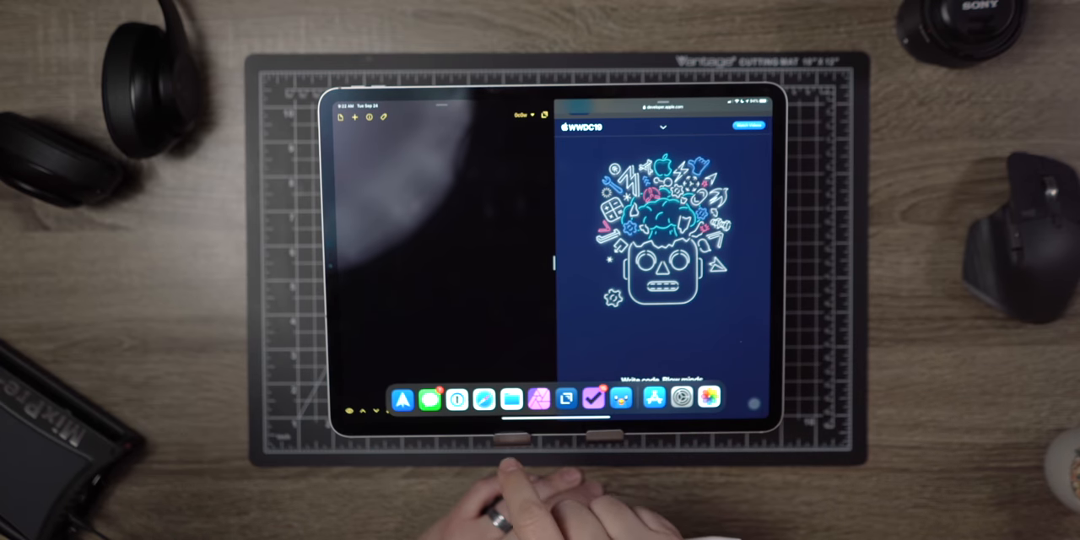
left_click(429, 399)
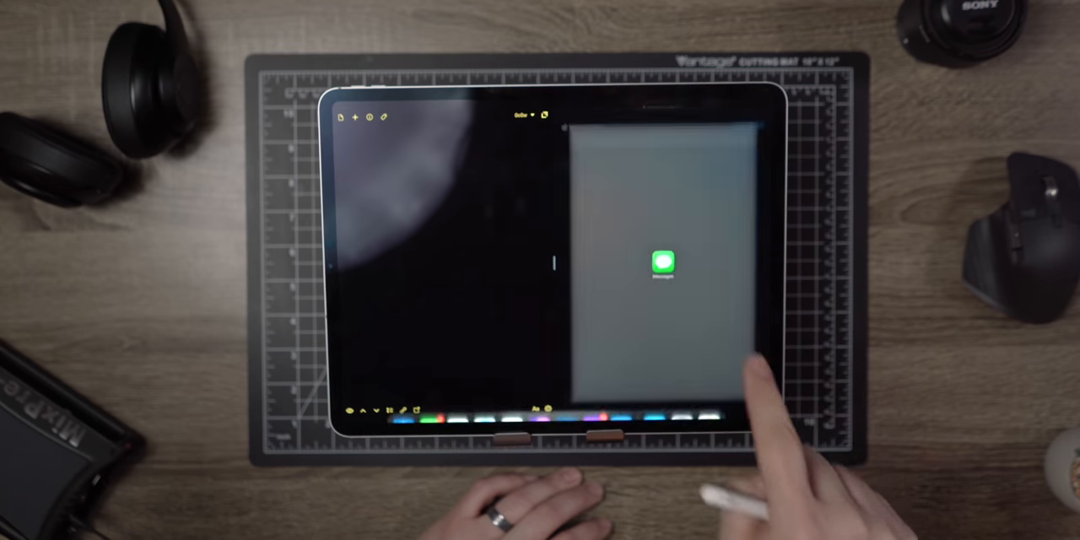
left_click(662, 264)
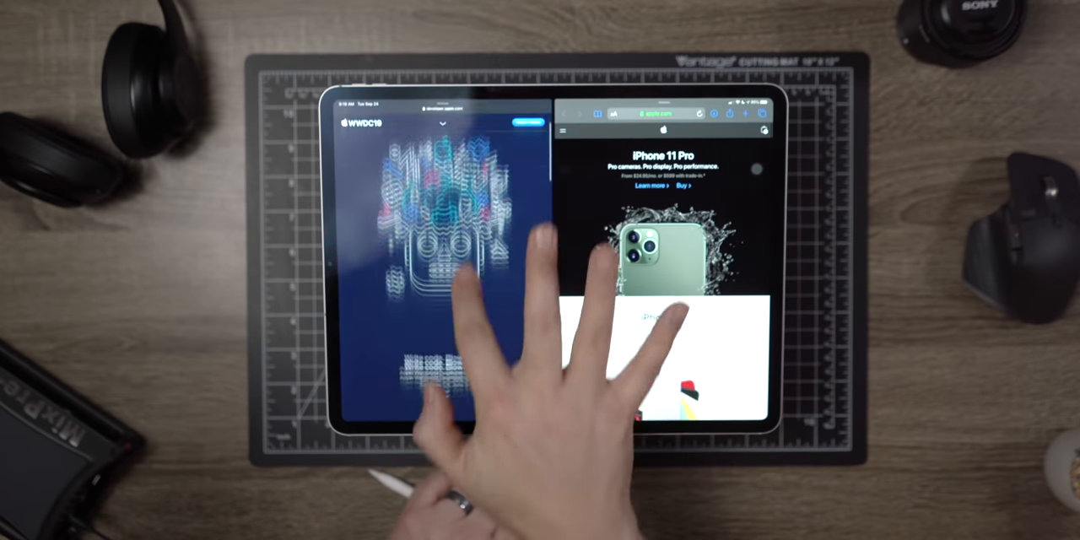
- Scroll the Split View Safari windows showing WWDC19 and iPhone 11 Pro
scroll("down", 3)
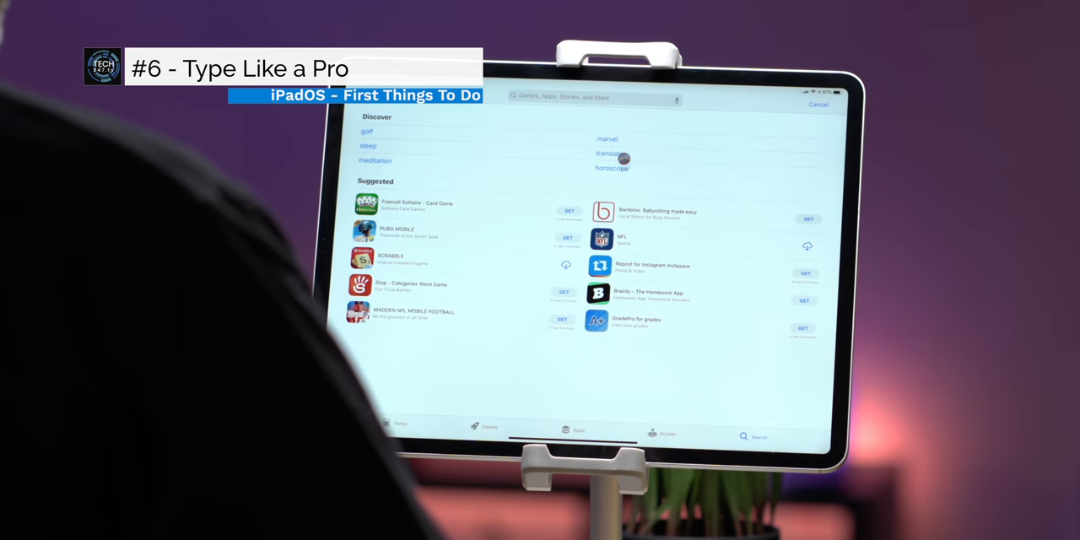
- Switch the on-screen keyboard to the Floating layout
left_click(591, 96)
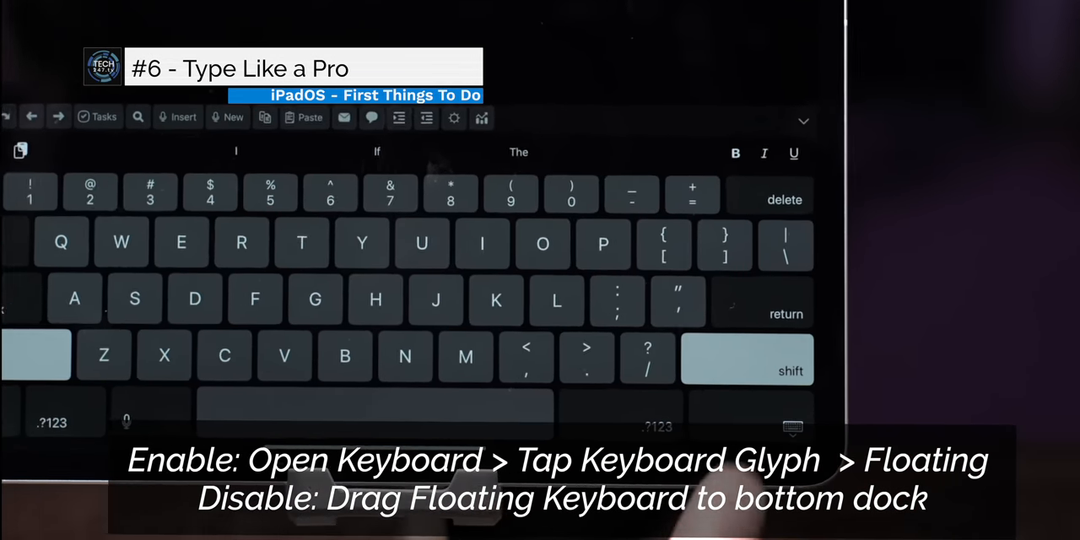
left_click(746, 358)
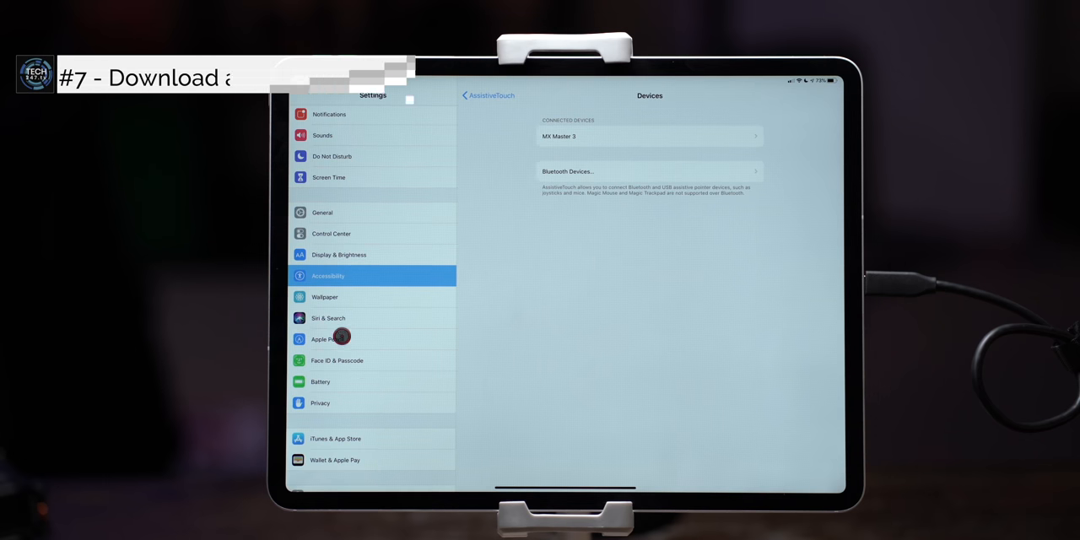
- Open Safari in Settings and scroll to Downloads, currently saving to iCloud Drive
scroll("down", 3)
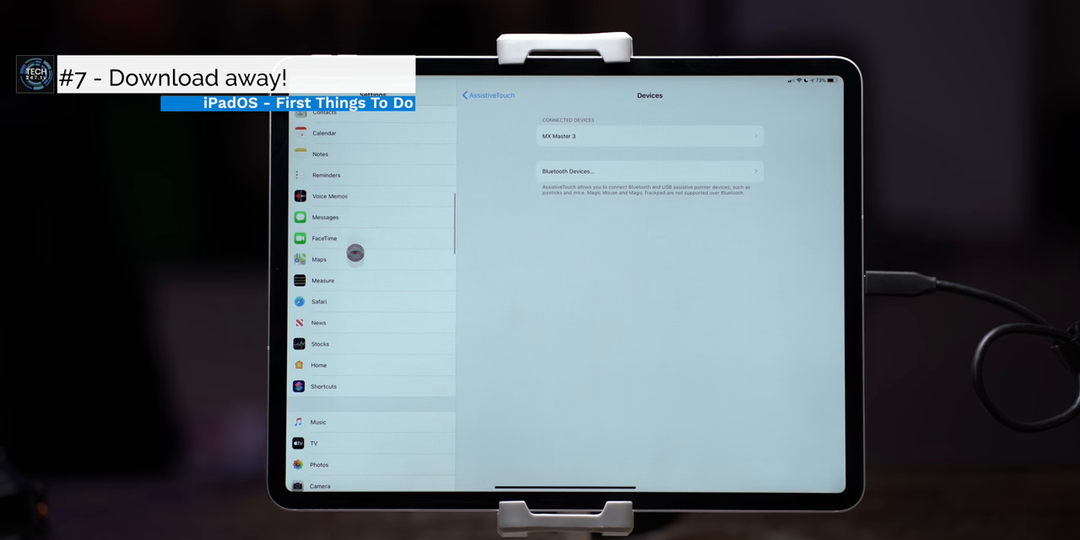
left_click(319, 302)
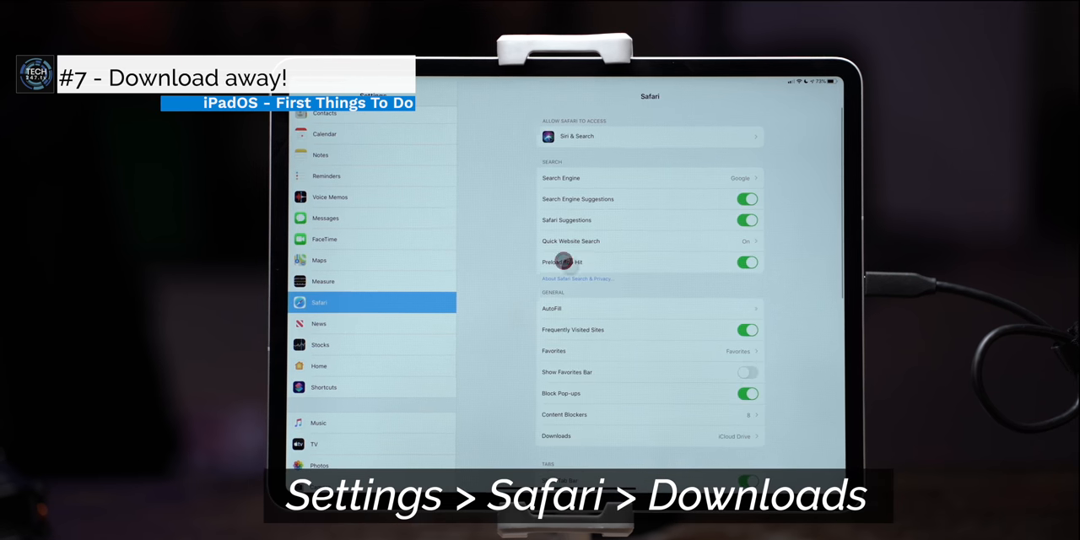
scroll("down", 3)
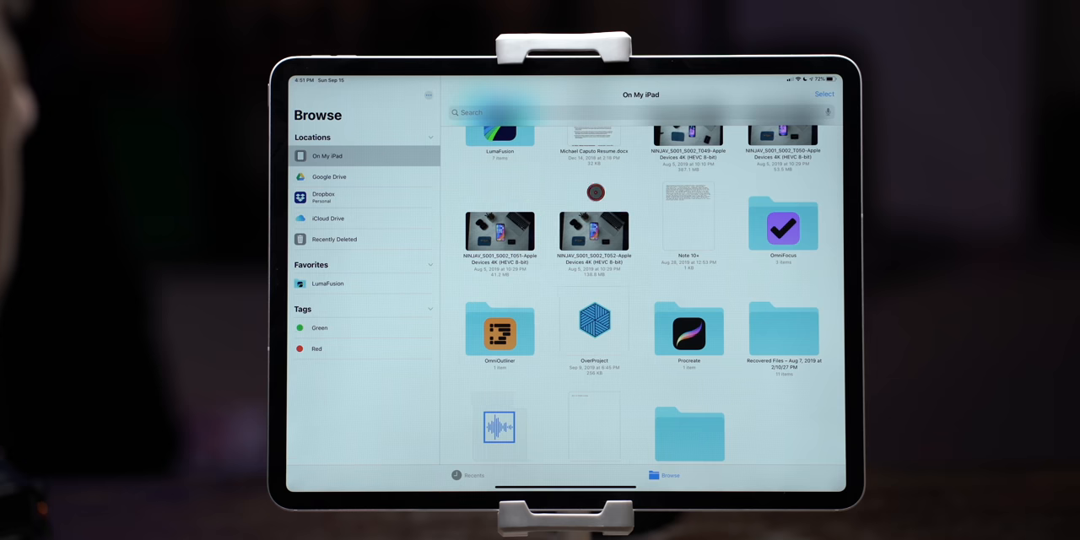
- Select four items in On My iPad, then open the attached USB drive
scroll("down", 3)
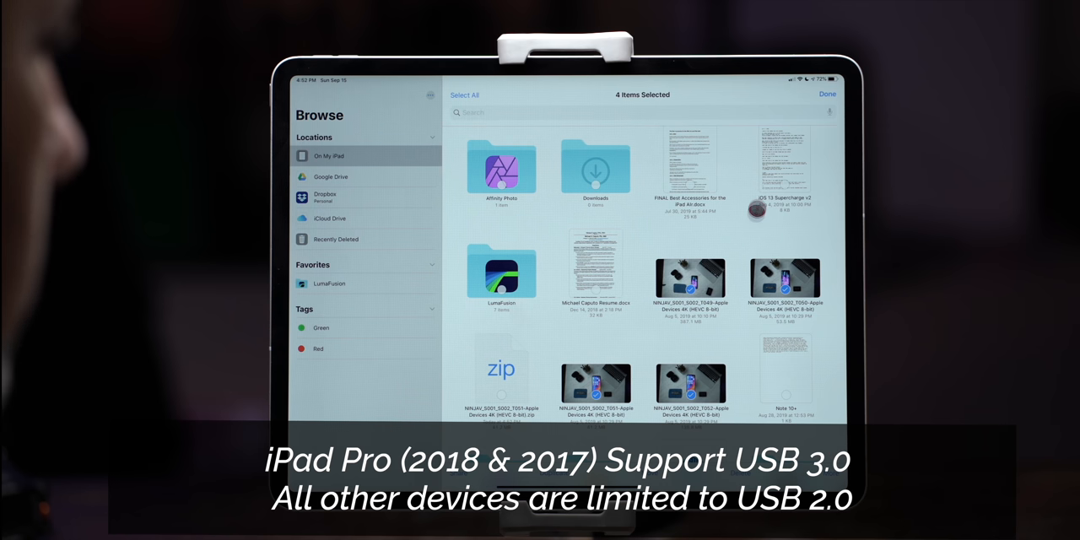
left_click(827, 93)
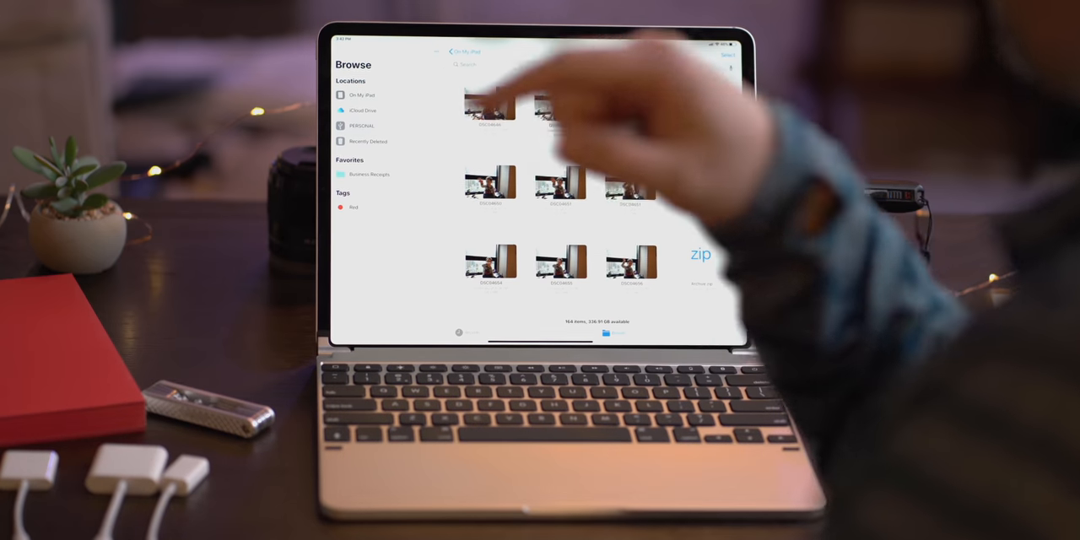
left_click(362, 126)
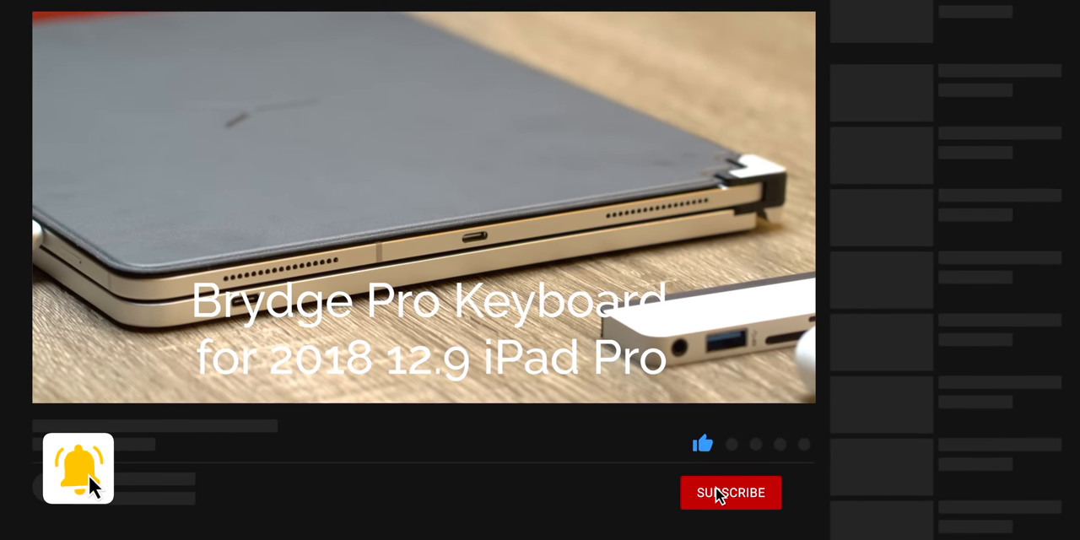
left_click(730, 492)
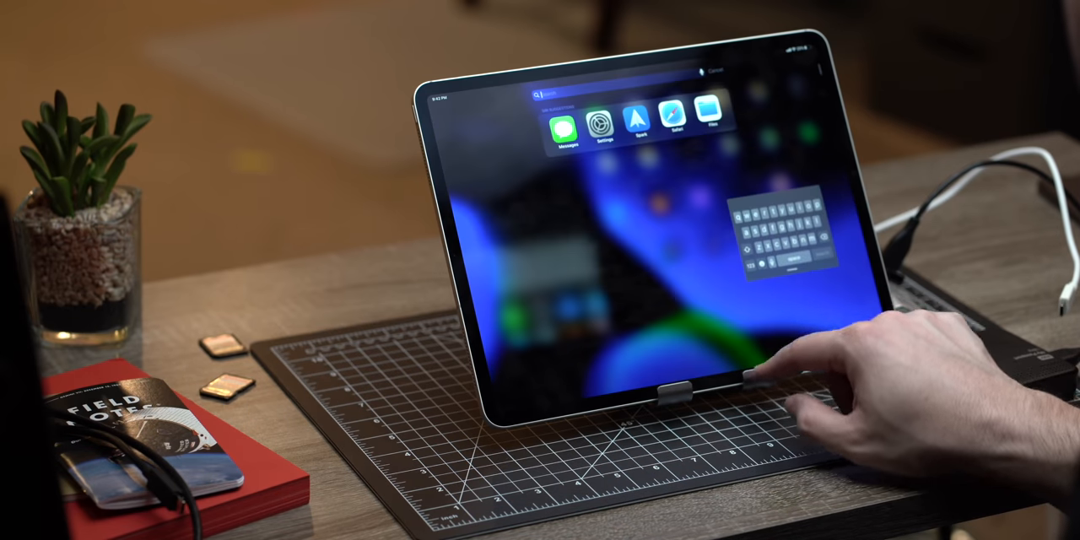
- Type 'mail' into the Home screen Search field
type("mail")
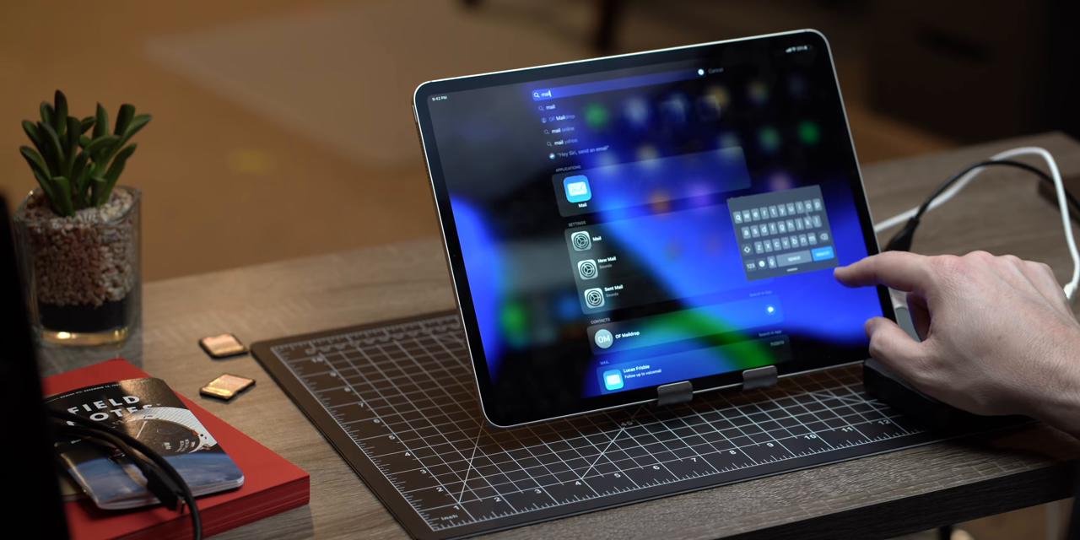